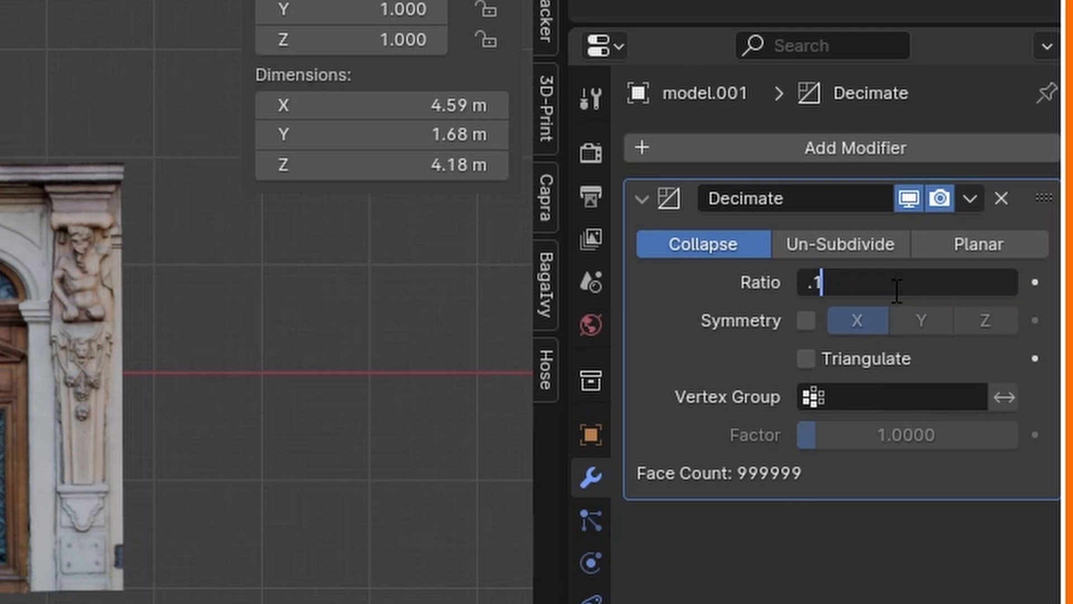
Confirm model.001's decimate ratio and add a Decimate modifier to model.002
{"action": "key", "text": "Return"}
{"action": "type", "text": "d"}
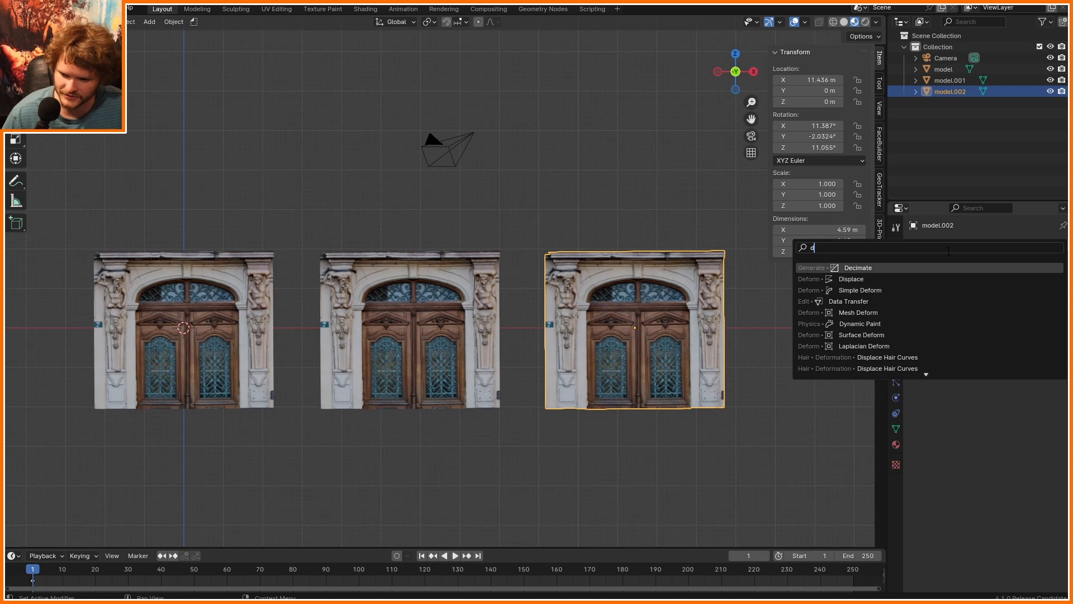
{"action": "left_click", "coordinate": [858, 268]}
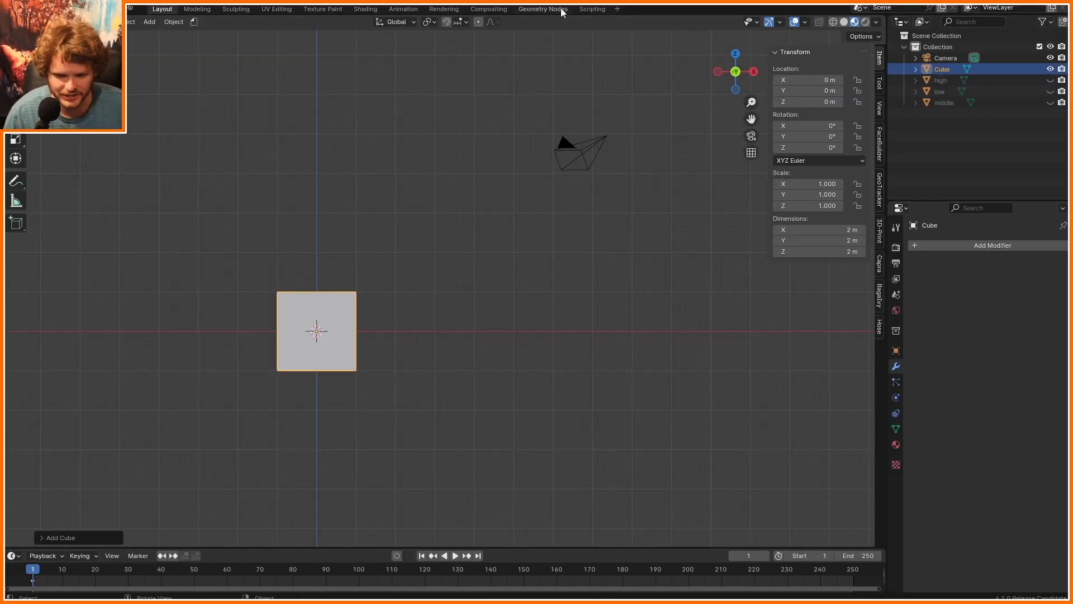
Switch to the Geometry Nodes workspace to build the cube's node tree
{"action": "left_click", "coordinate": [542, 8]}
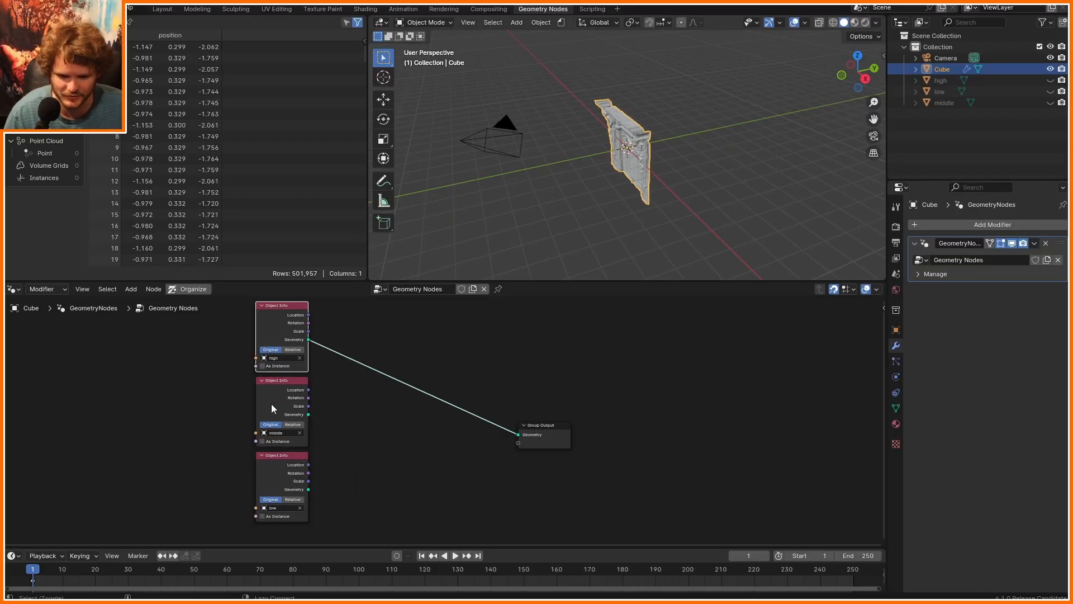
Search 'sw' and add a Switch node between the door models and output
{"action": "type", "text": "sw"}
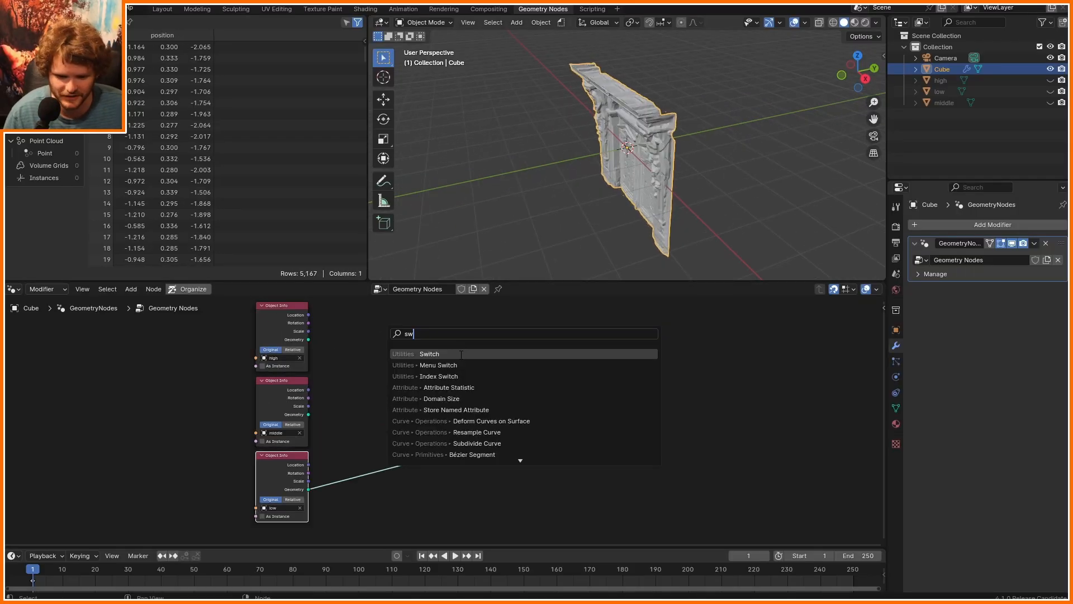
{"action": "left_click", "coordinate": [429, 354]}
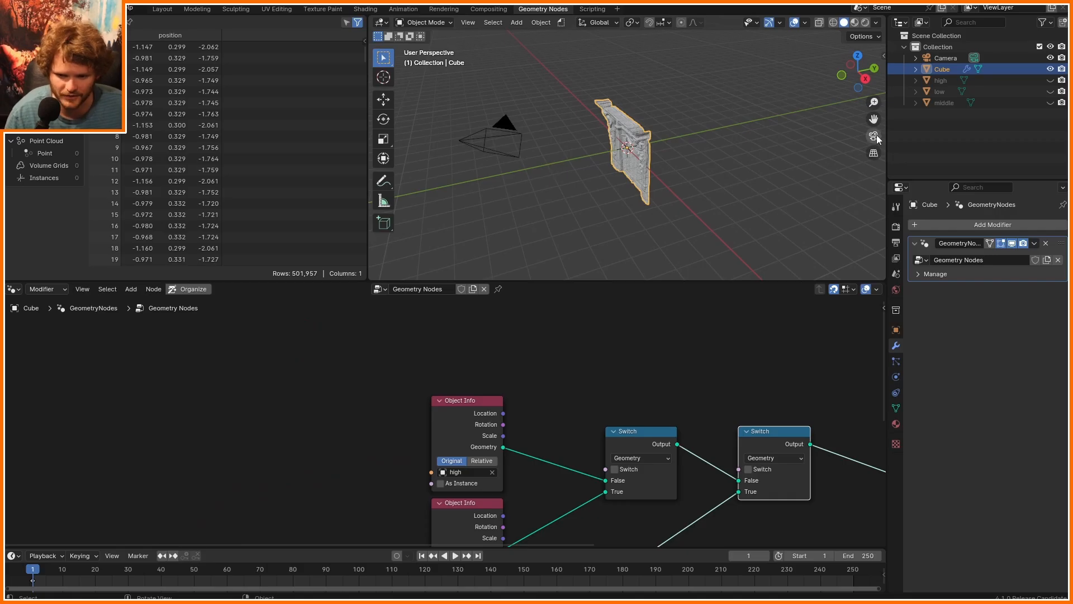
Add an Active Camera node and a Greater Than compare node with threshold 12
{"action": "type", "text": "active"}
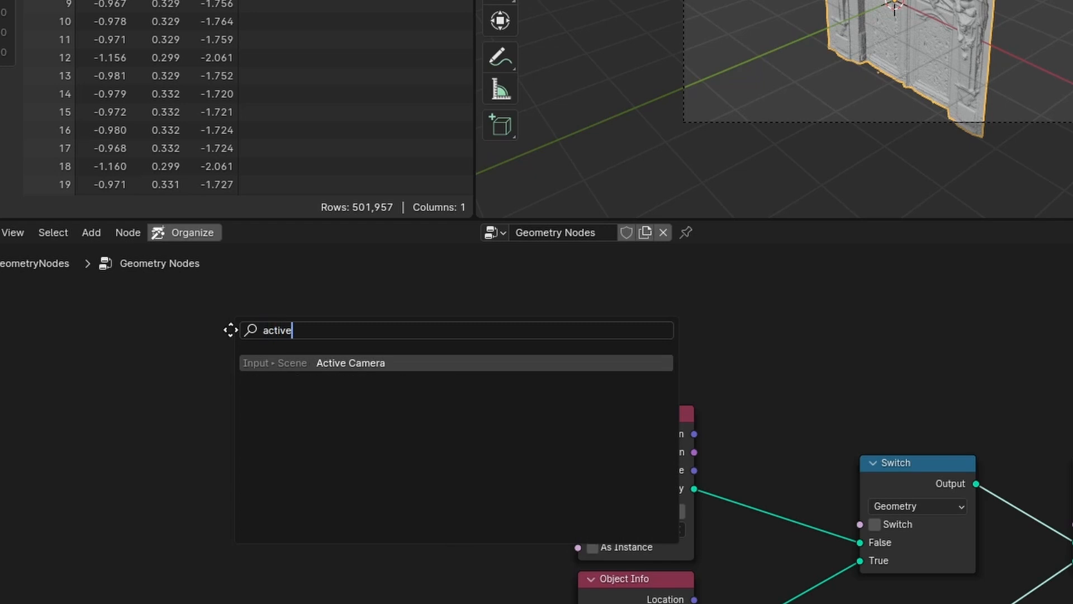
{"action": "left_click", "coordinate": [350, 363]}
{"action": "type", "text": "g"}
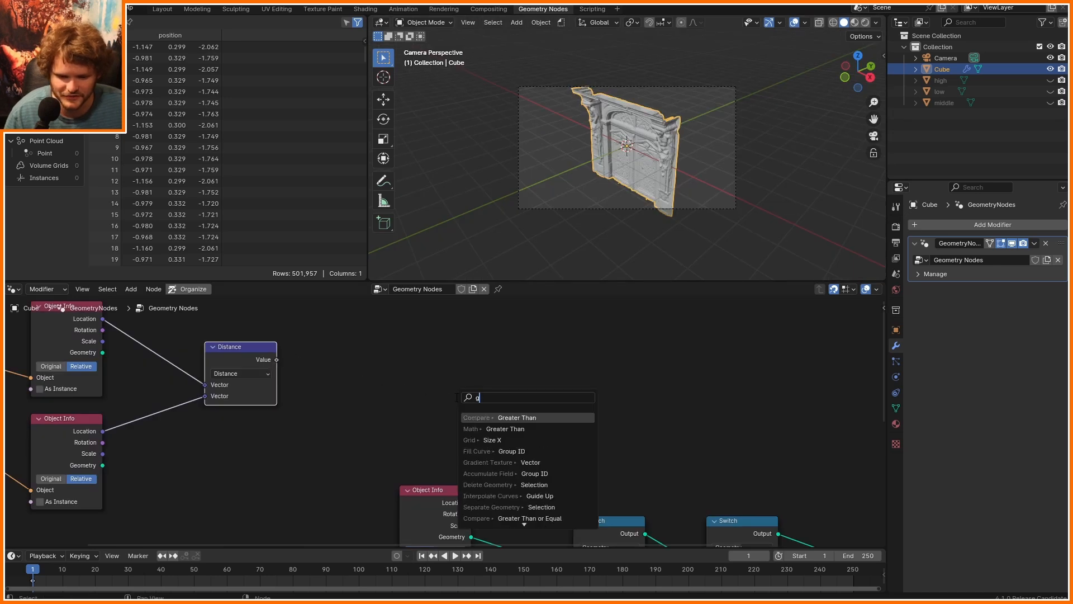
{"action": "left_click", "coordinate": [516, 417]}
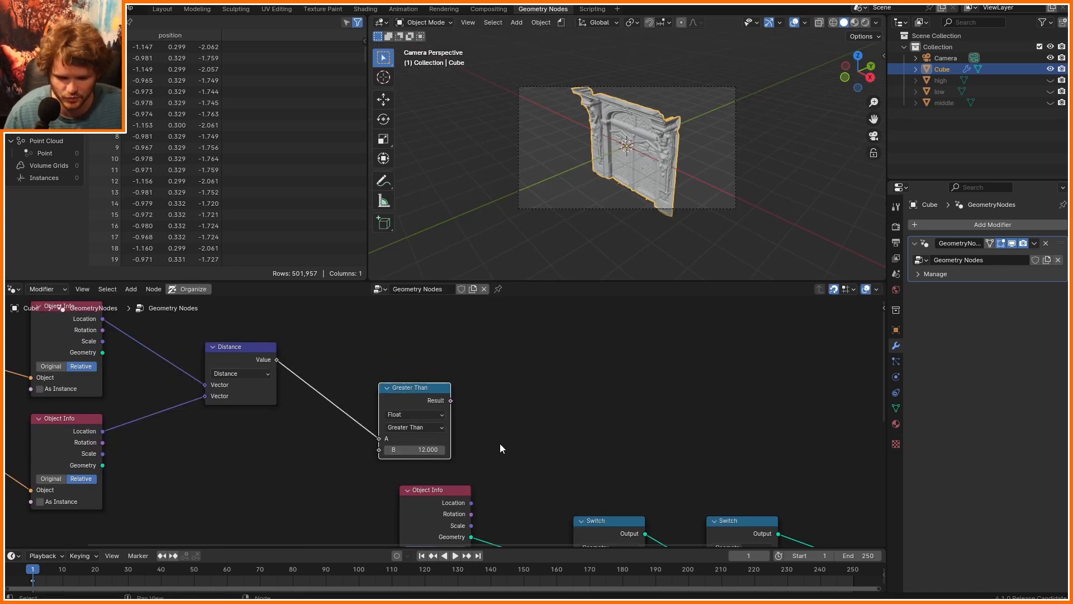